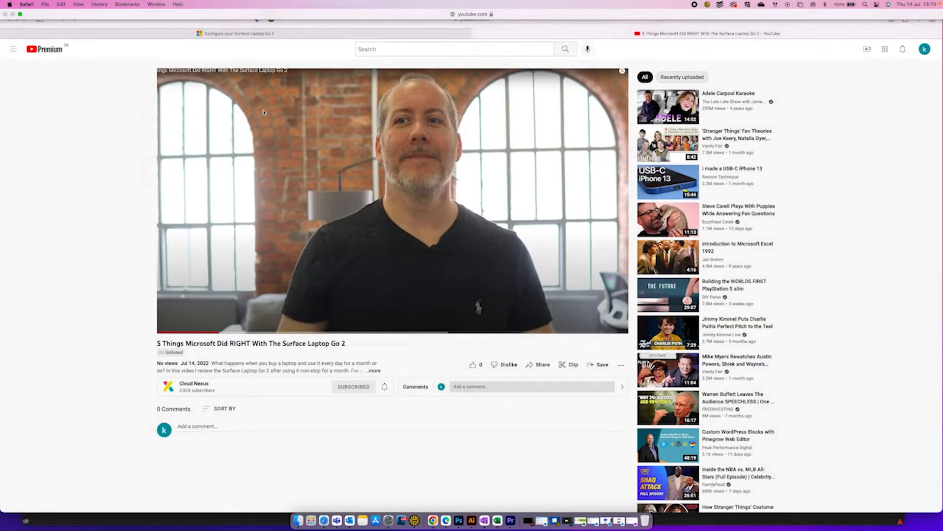
Start the Surface Laptop Go 2 review and let it play to the laptop-in-use footage
click(236, 33)
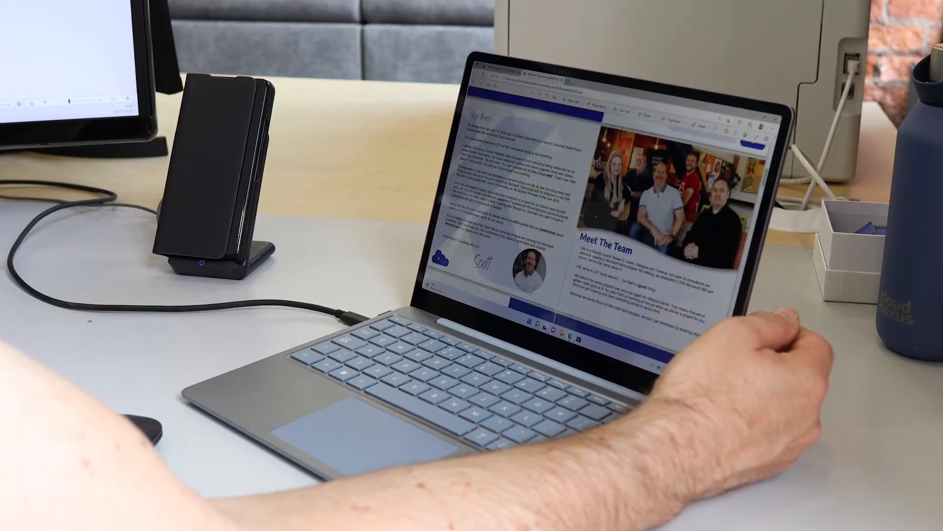
scroll(down, 3)
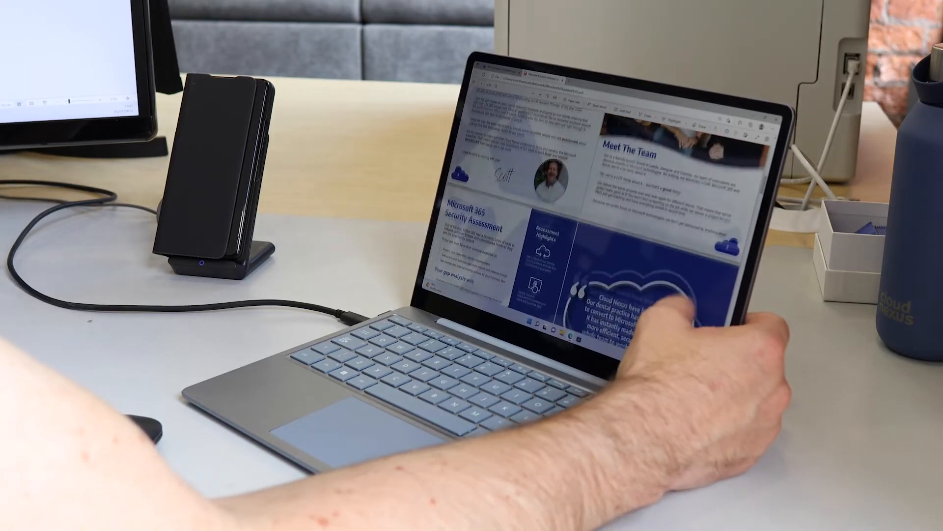
scroll(down, 3)
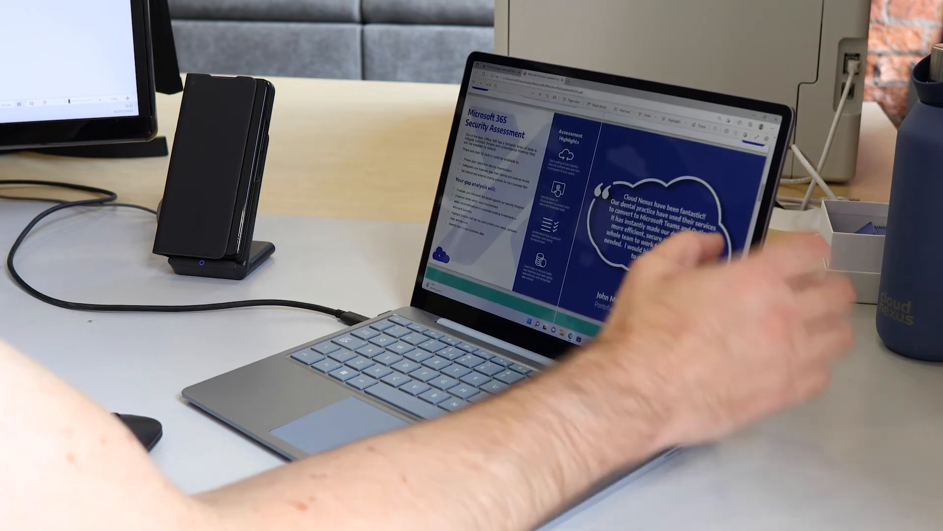